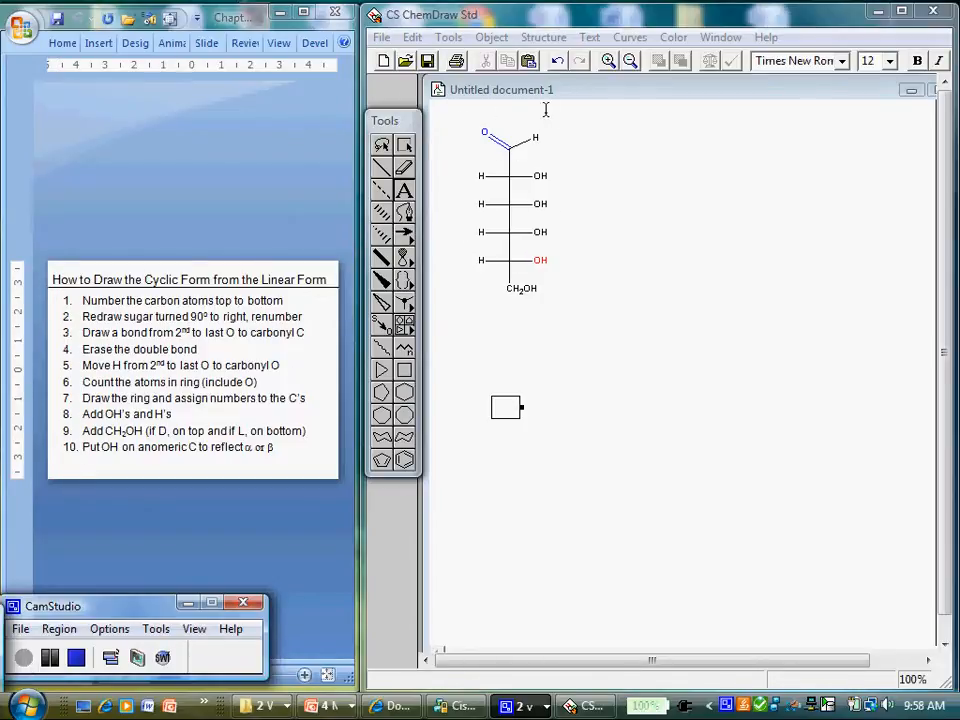
mouse_move(496, 320)
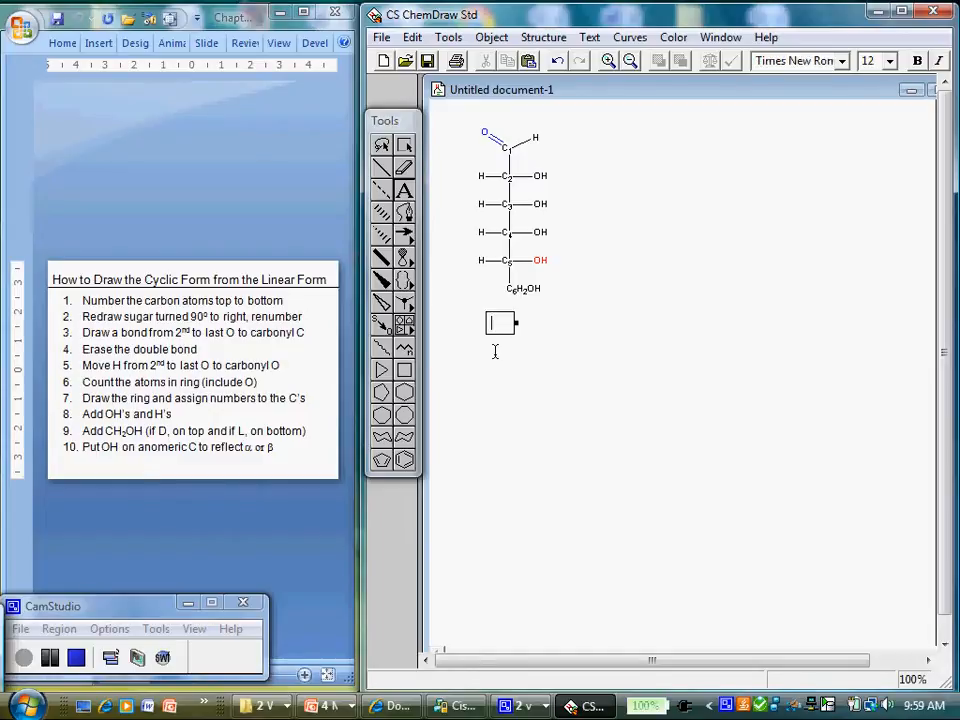
Step: Write the two-line caption 'hexose' / 'aldose' under the linear sugar
text(hexose)
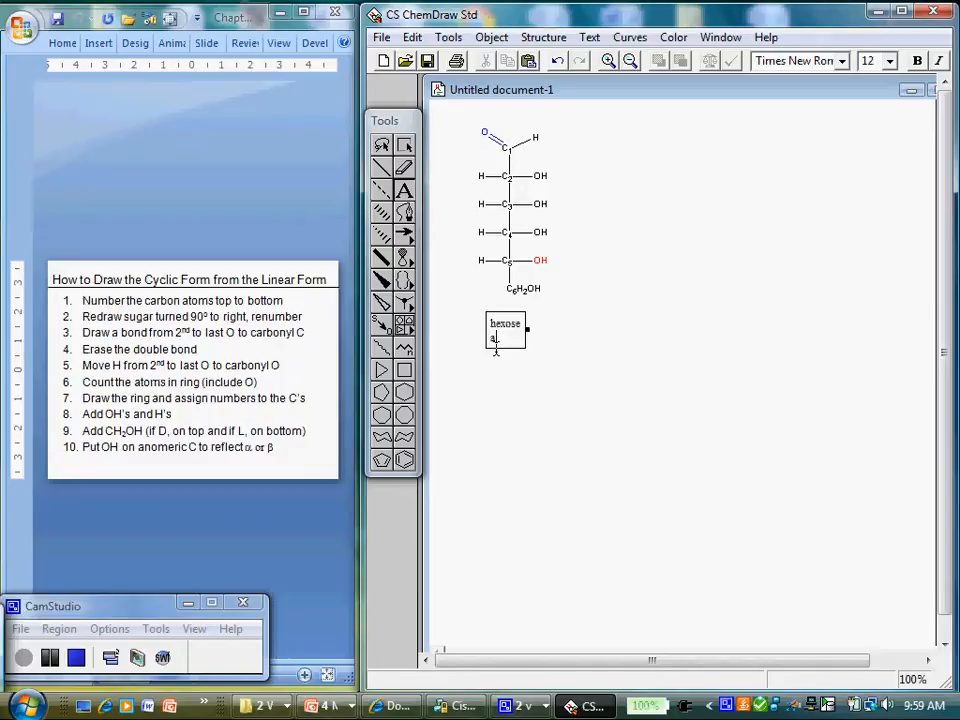
text(aldols)
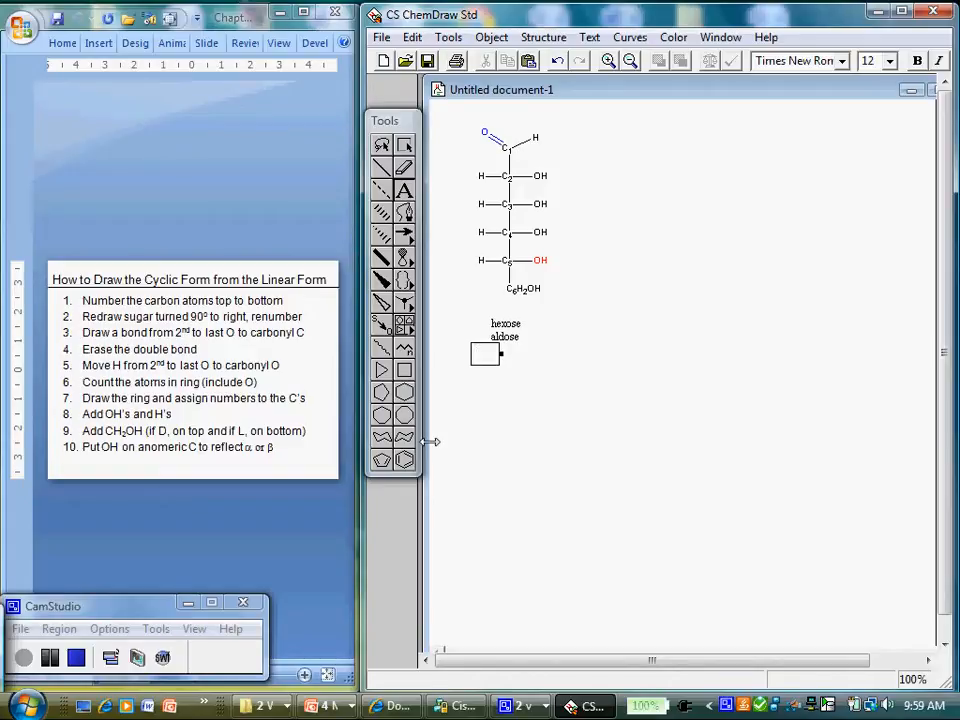
mouse_move(436, 390)
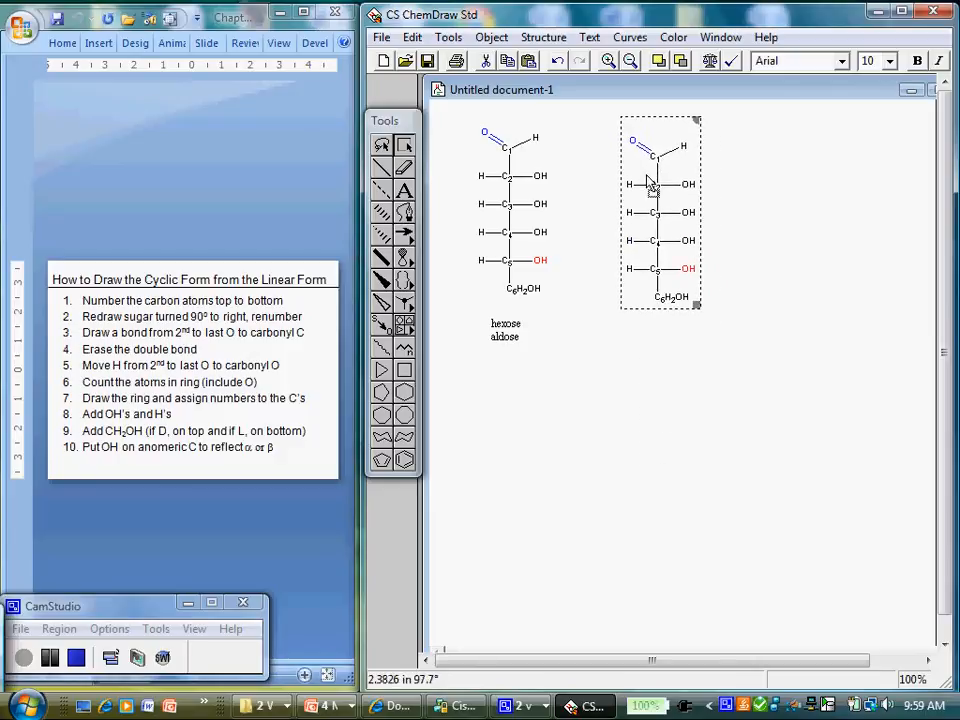
Step: Rotate the copied sugar 90 degrees via Object > Rotate and clear the aldehyde carbon label
click(492, 36)
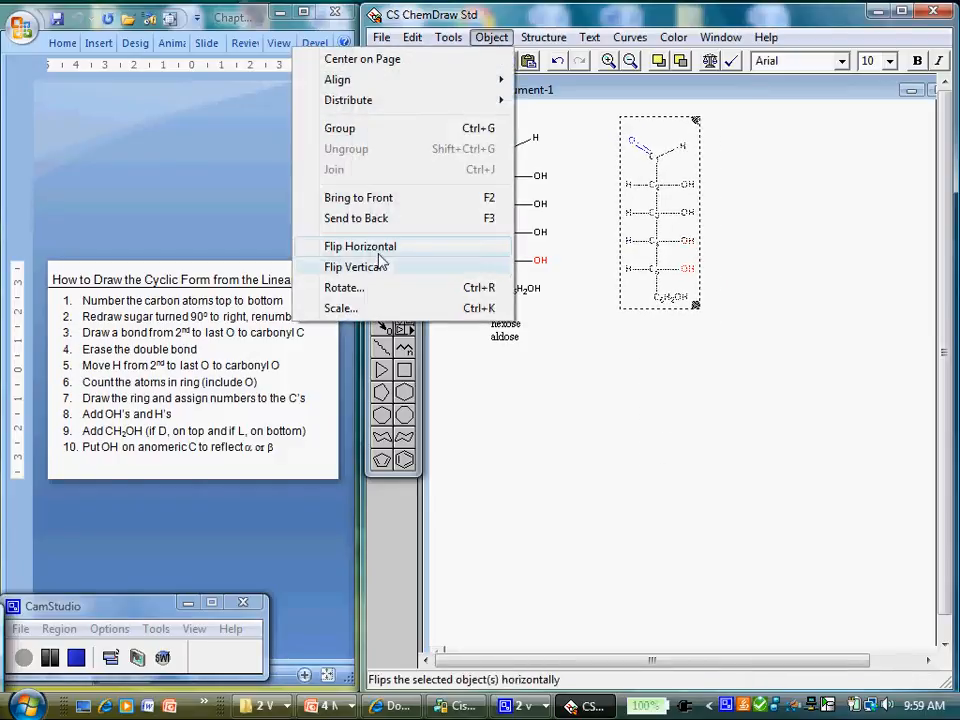
click(344, 288)
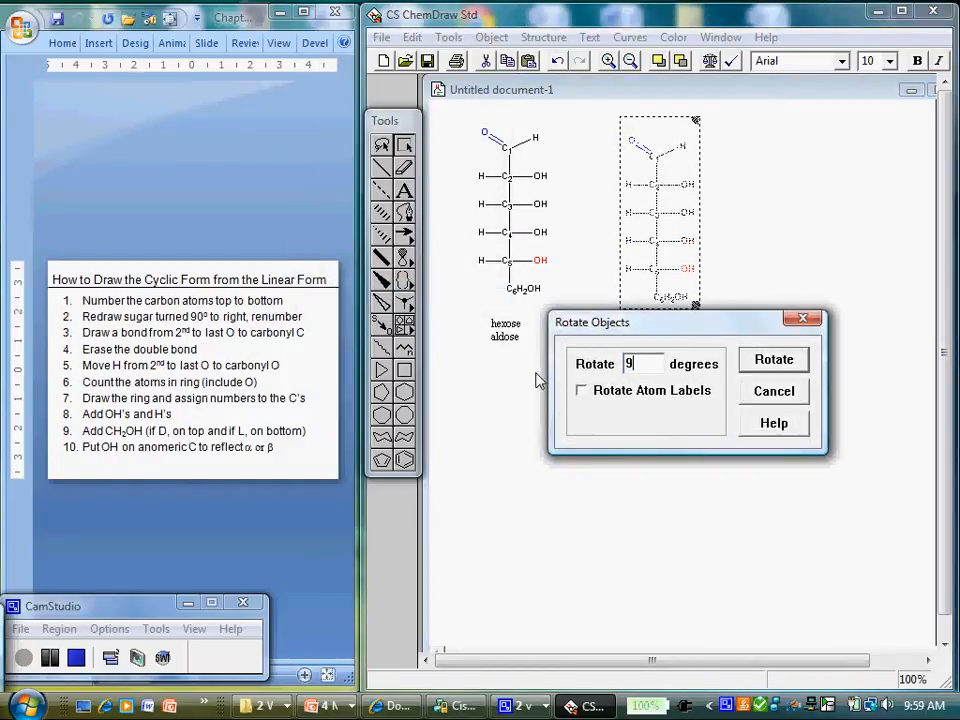
click(772, 360)
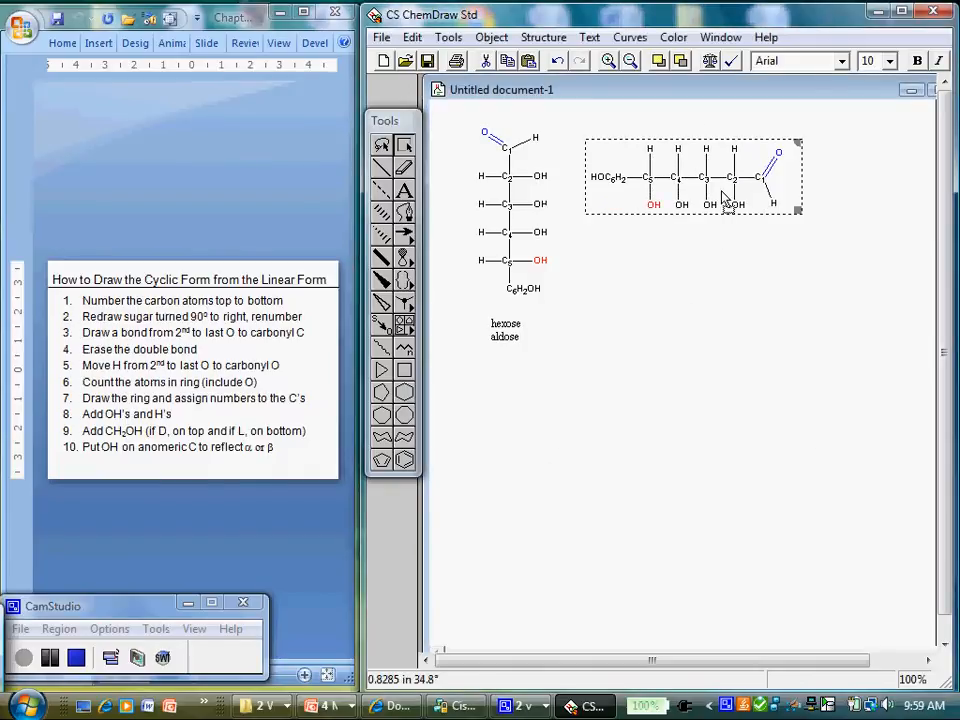
click(624, 340)
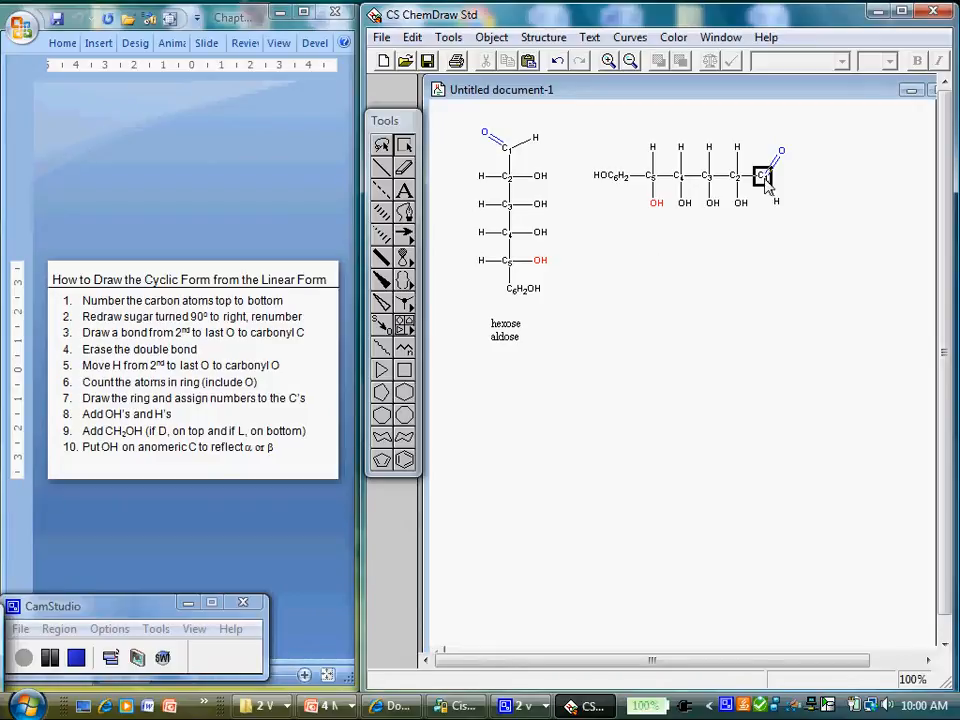
click(610, 176)
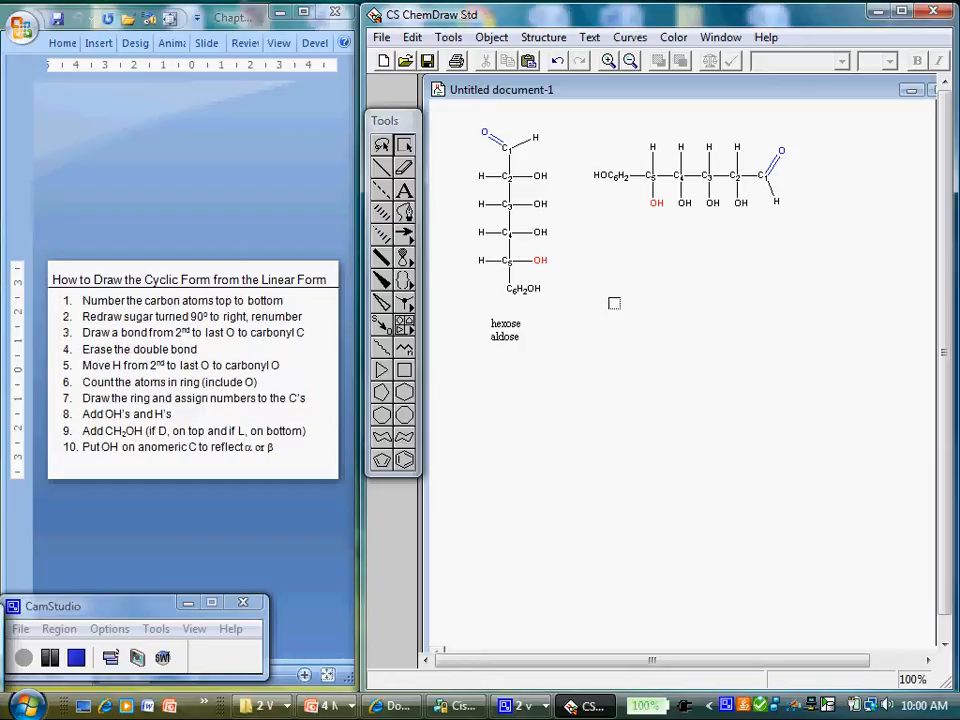
mouse_move(404, 290)
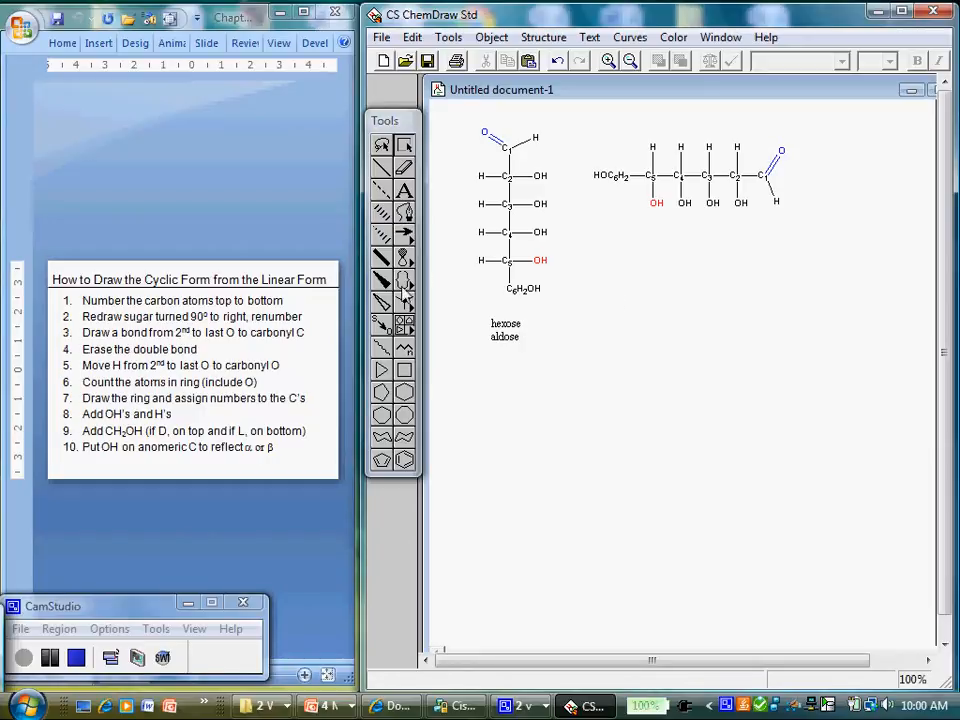
mouse_move(424, 292)
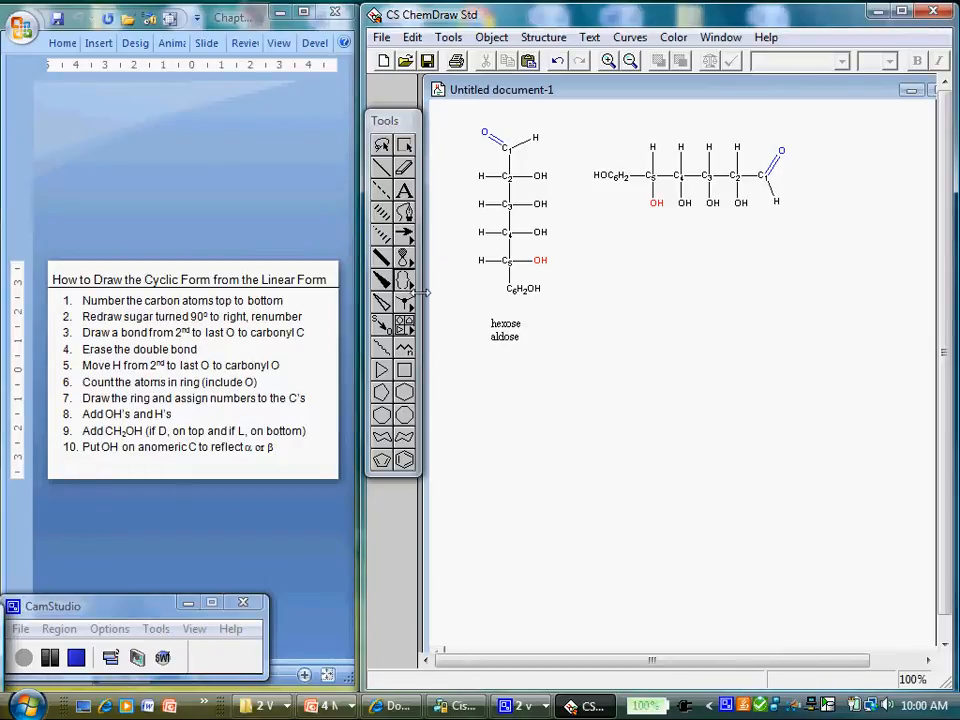
mouse_move(464, 246)
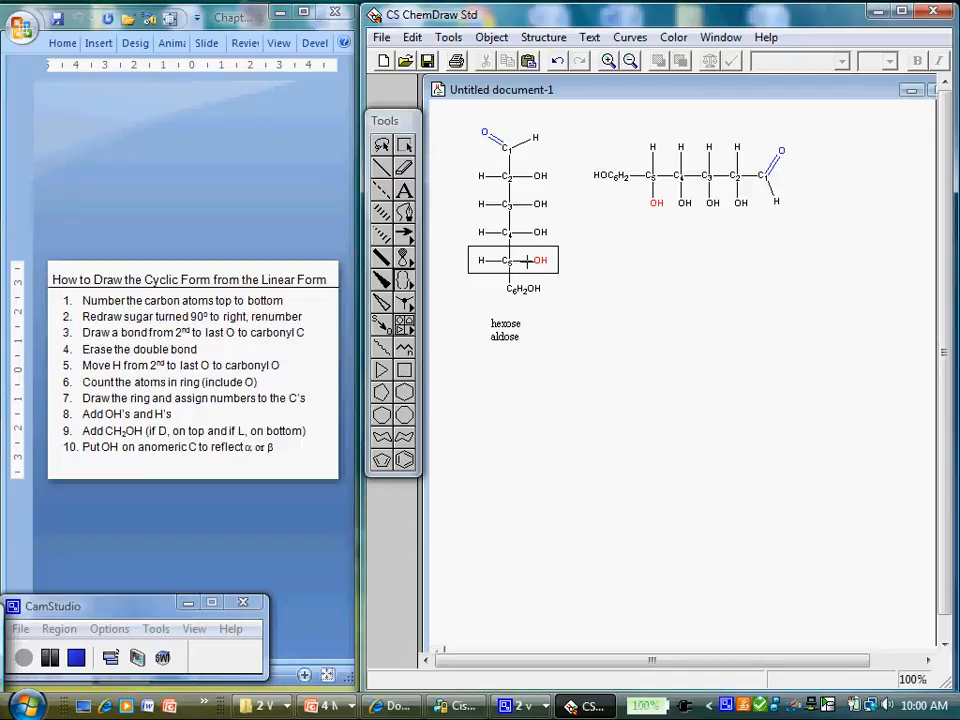
mouse_move(598, 272)
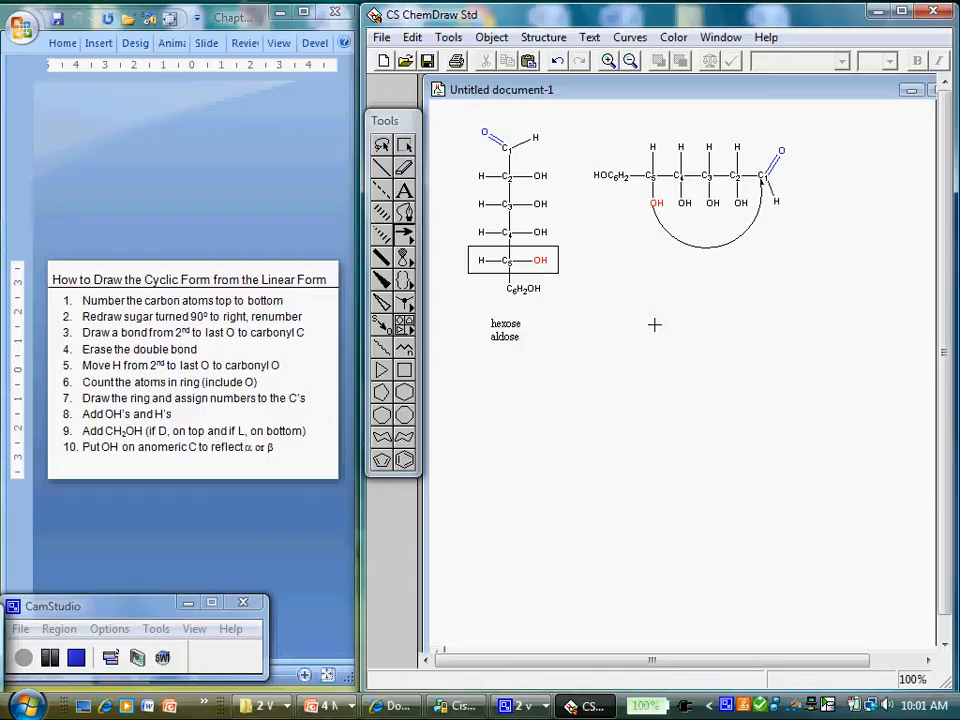
mouse_move(660, 210)
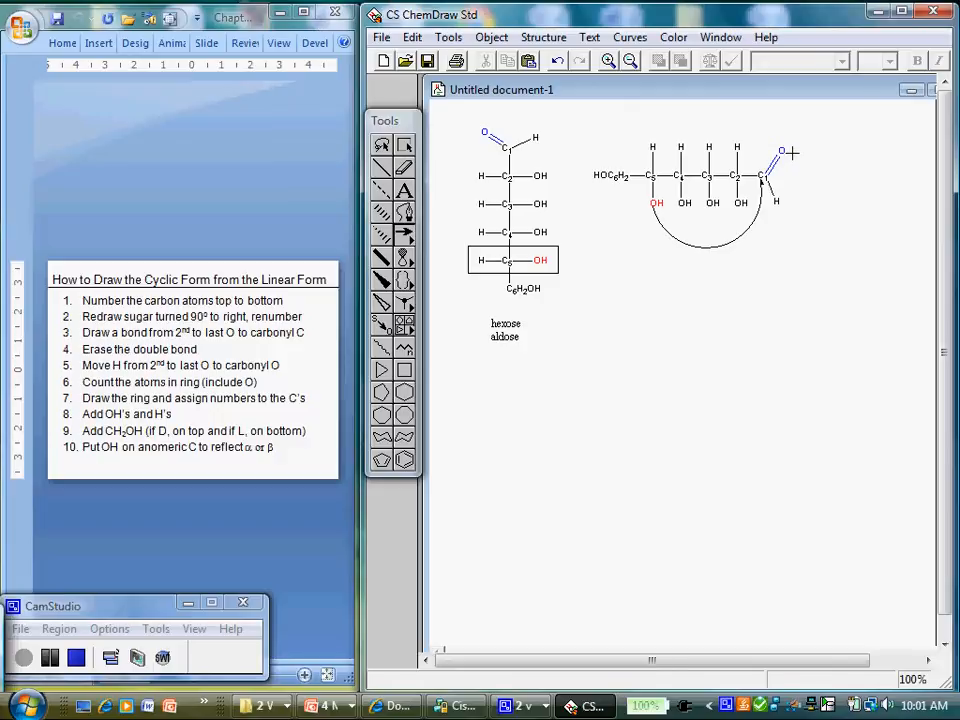
Step: Erase the C=O double bond and relabel the second-to-last oxygen as the ring oxygen
click(404, 168)
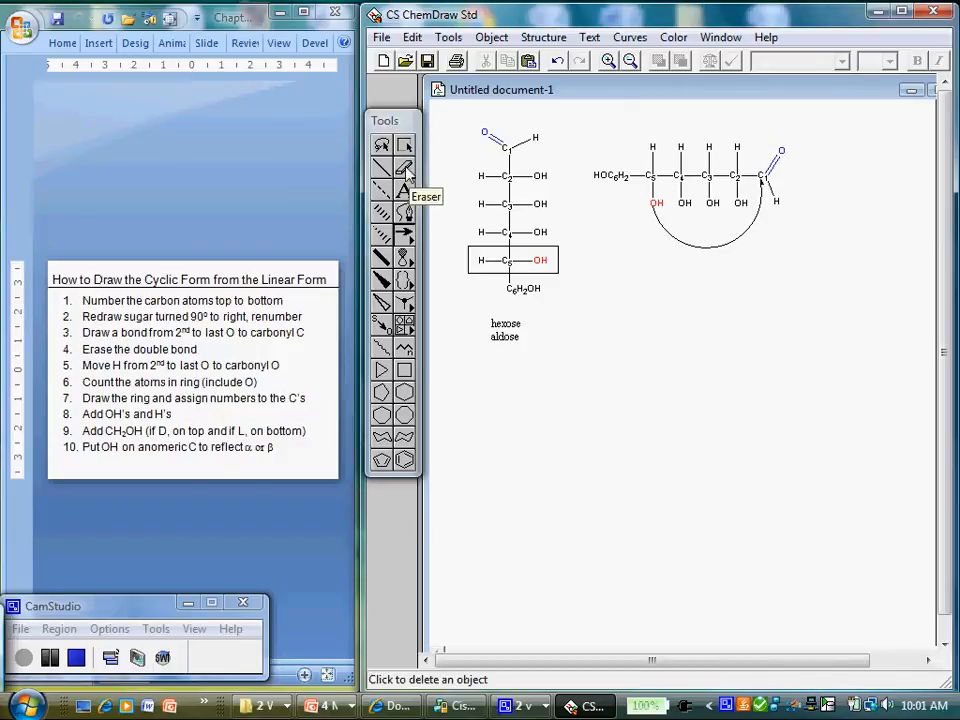
mouse_move(770, 164)
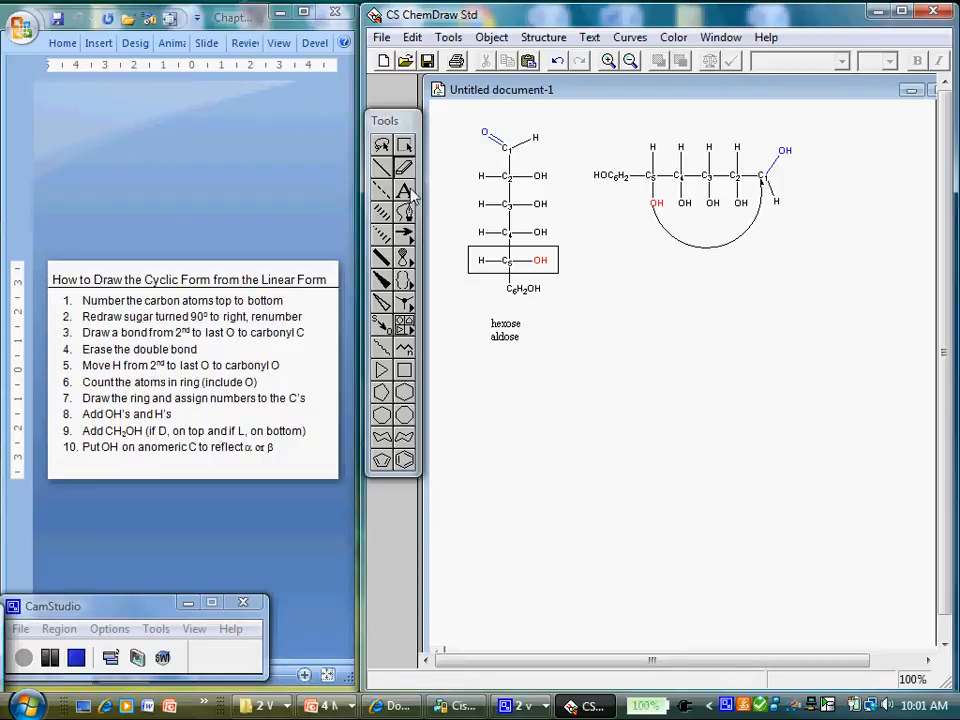
click(784, 150)
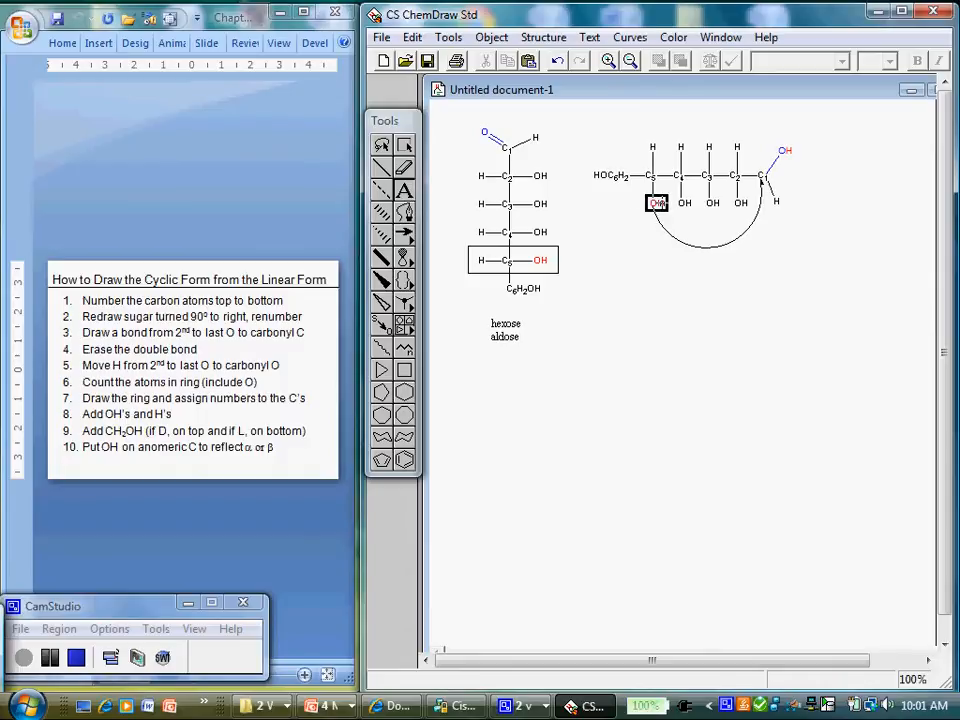
click(656, 204)
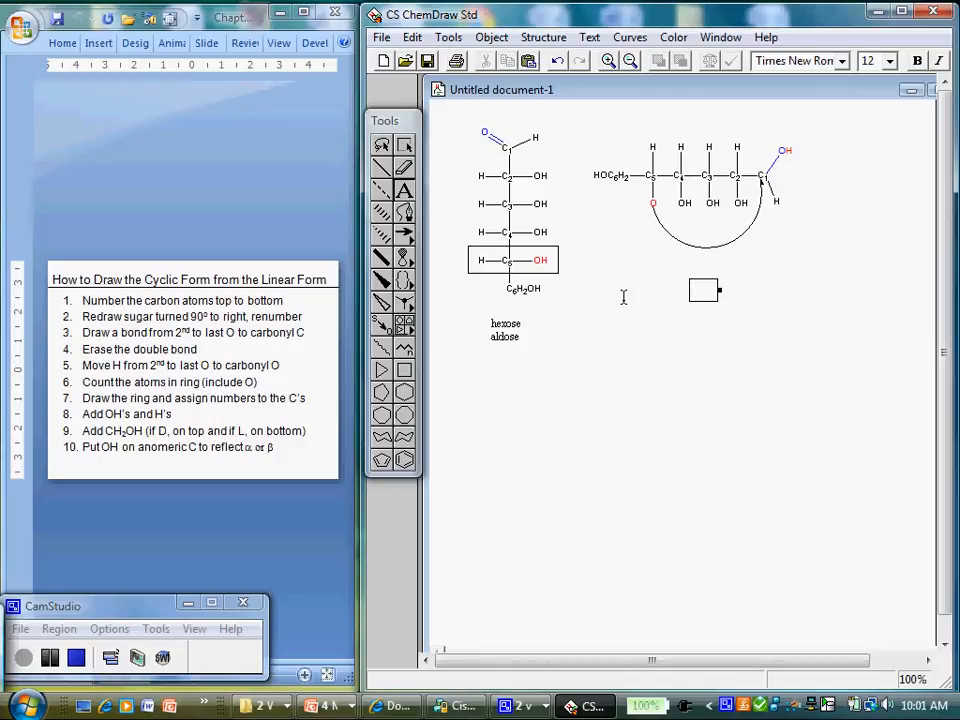
Step: Number the carbons of the horizontal chain and mark the former carbonyl carbon with a C label
click(696, 290)
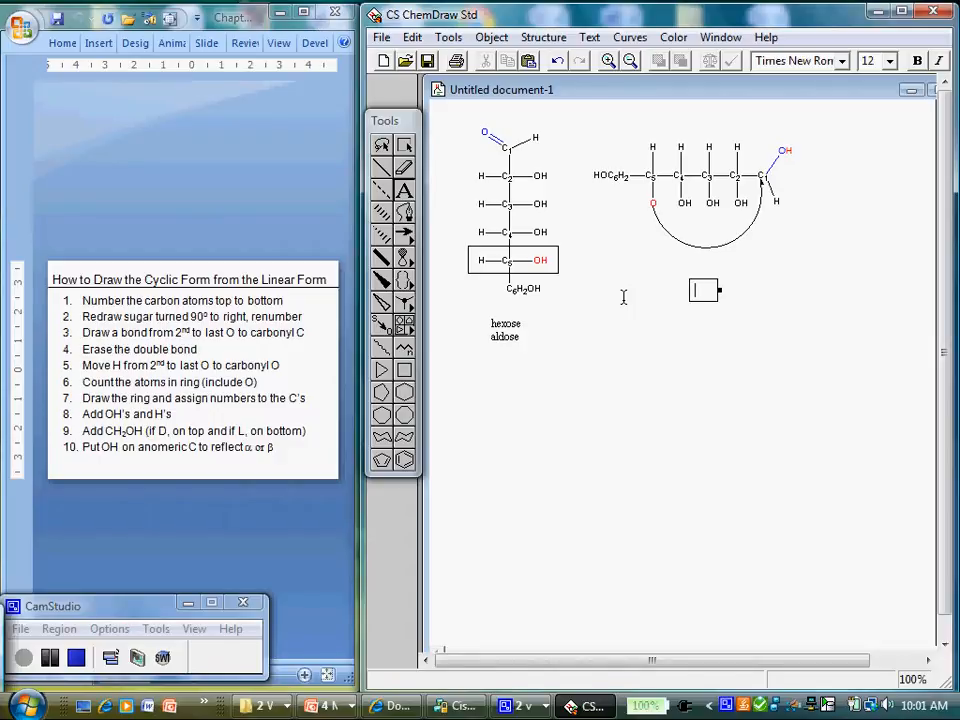
mouse_move(732, 232)
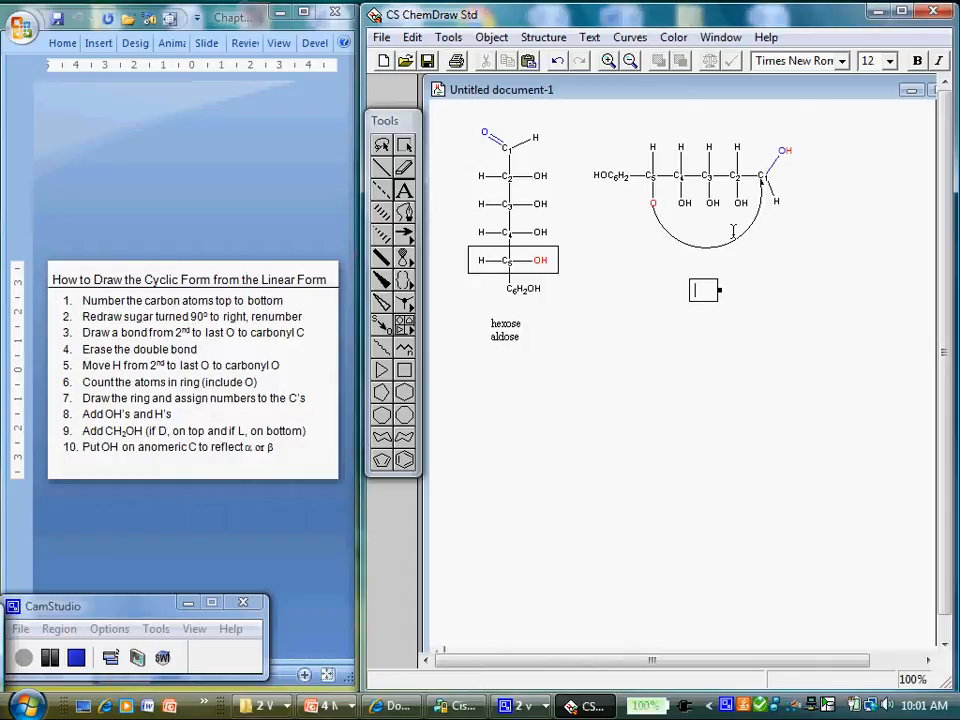
click(652, 204)
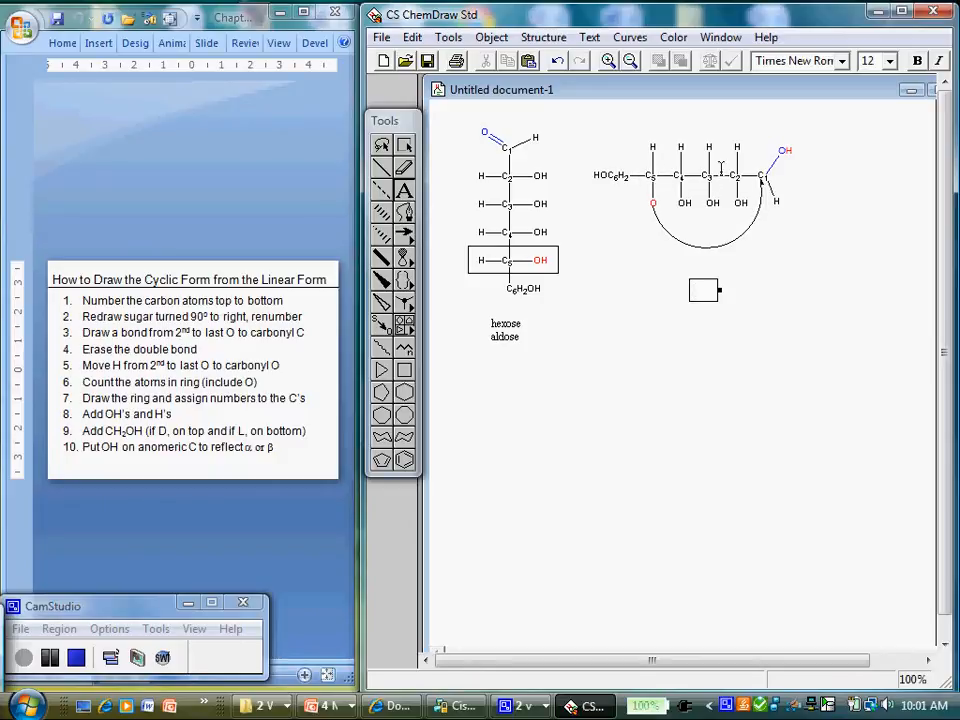
mouse_move(704, 236)
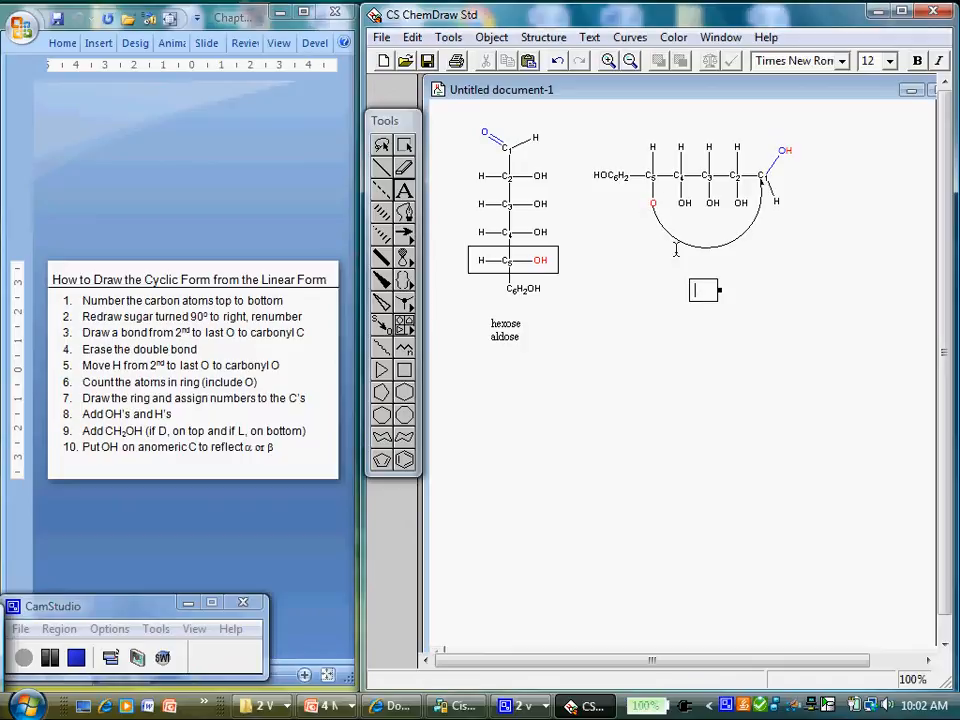
click(736, 176)
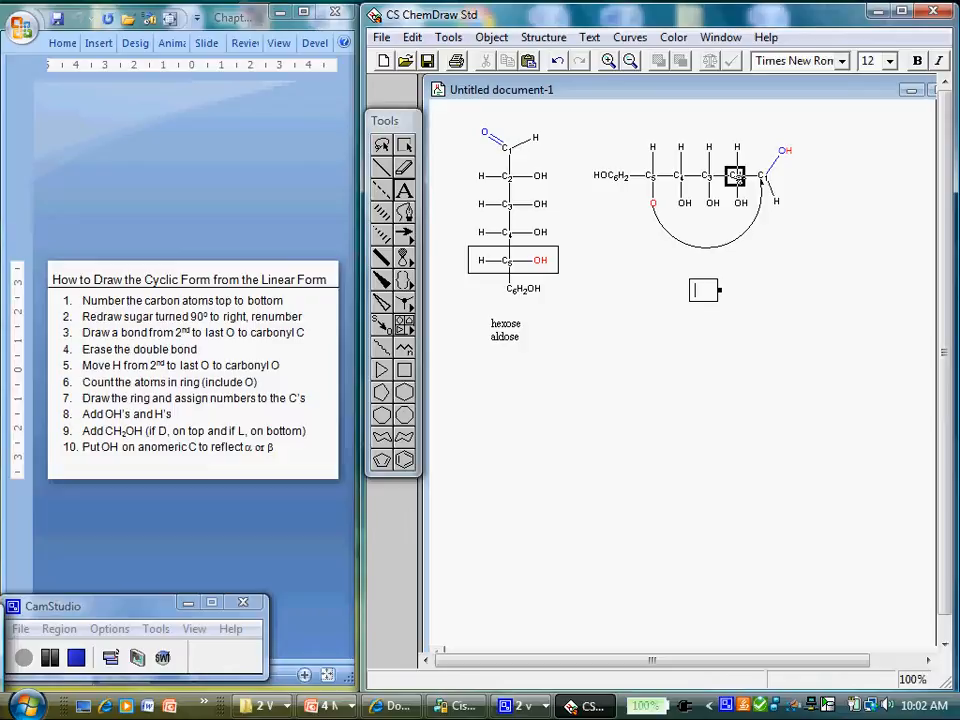
click(652, 204)
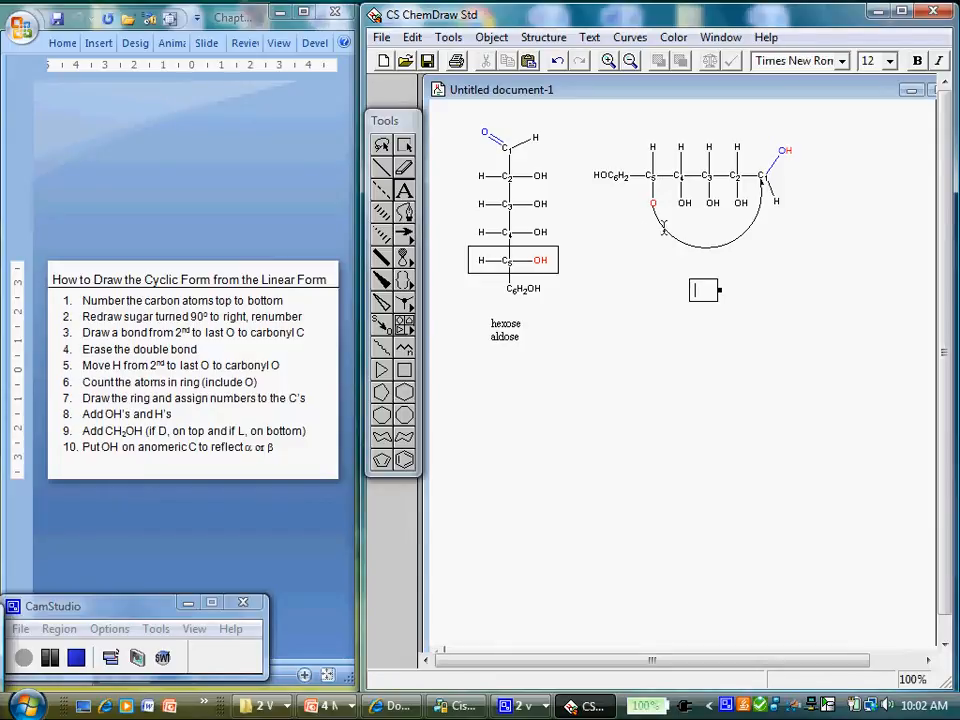
mouse_move(624, 240)
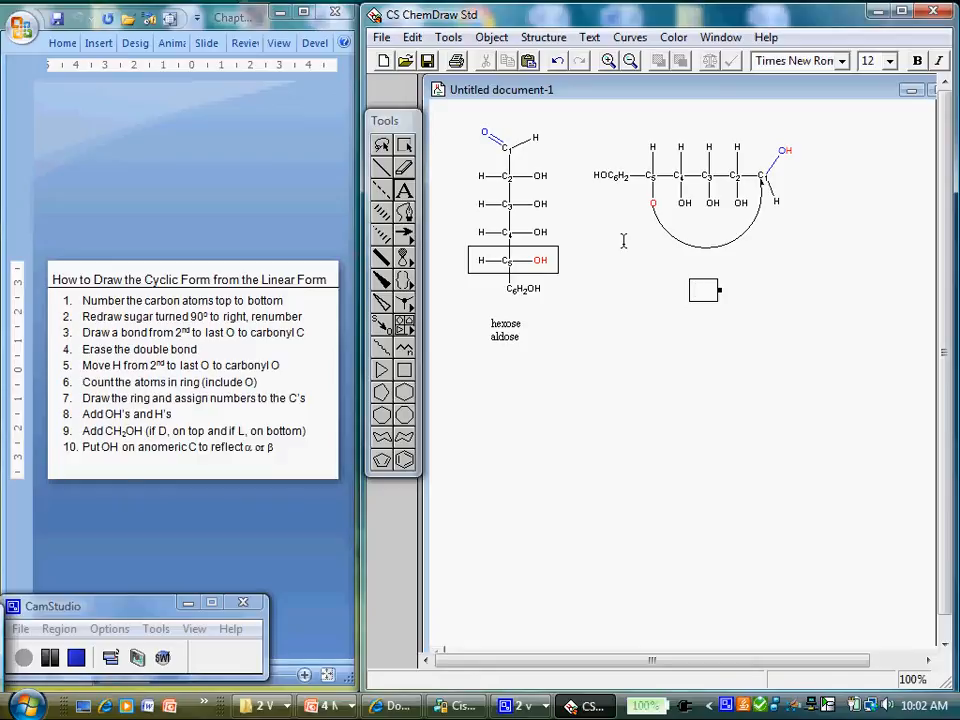
mouse_move(432, 338)
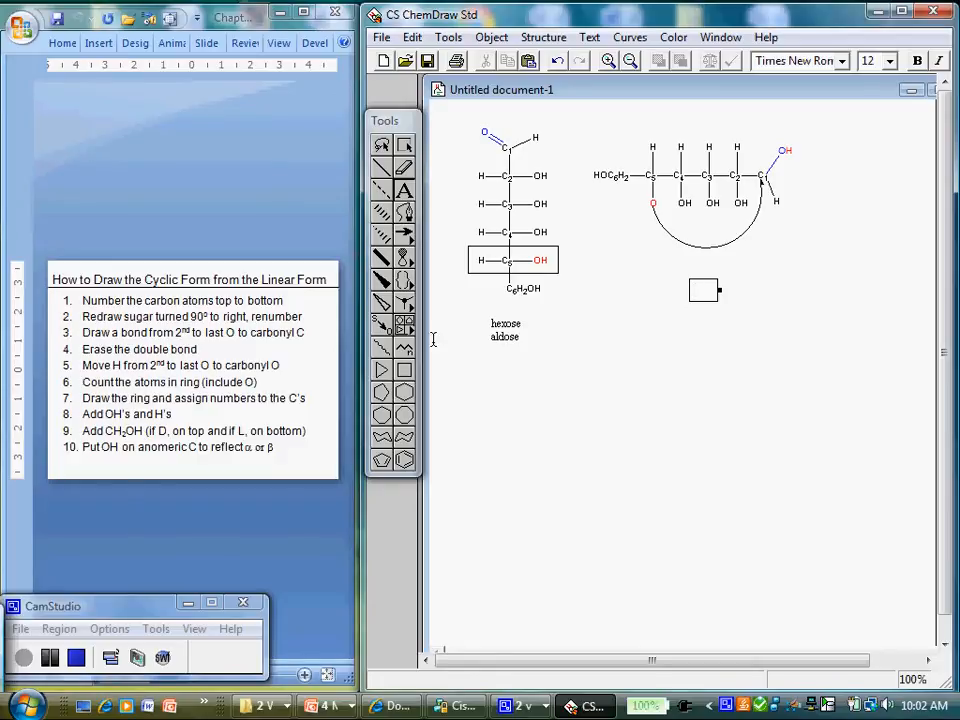
Step: Place a six-membered ring template below the chain and make one corner atom O
click(404, 322)
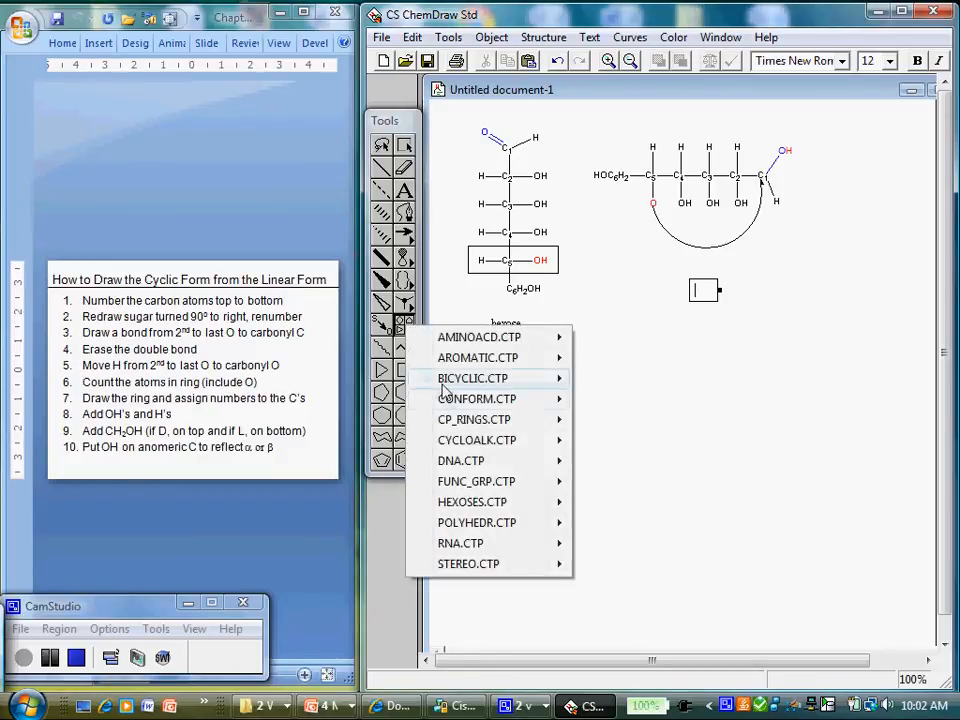
click(476, 398)
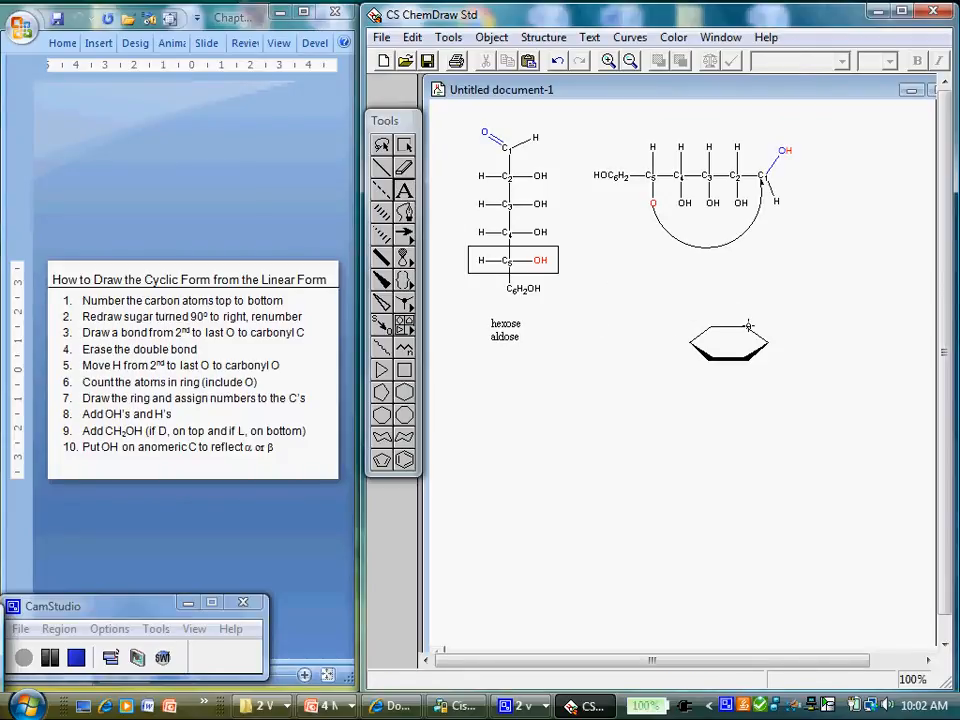
click(672, 374)
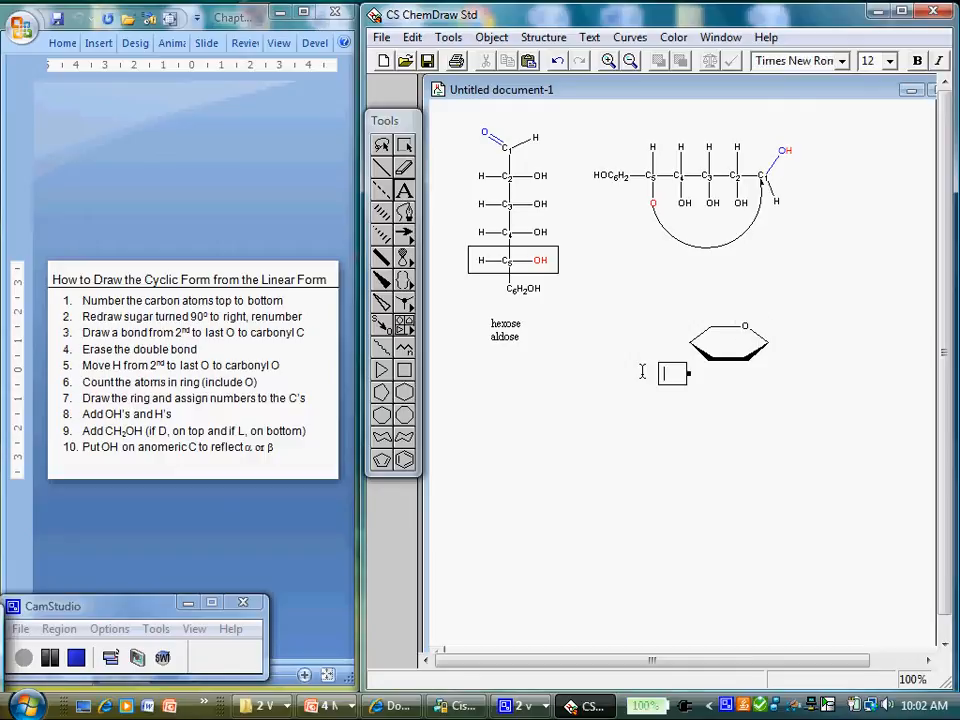
mouse_move(584, 364)
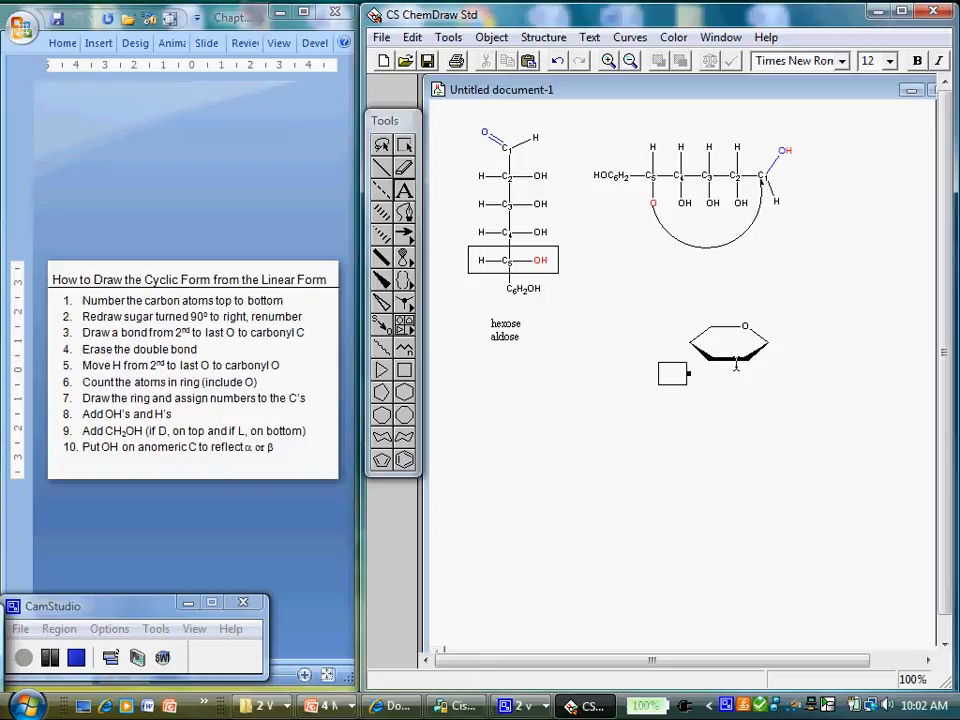
Step: Colour the ring atoms from the Color menu and number the ring carbons to match the chain
click(672, 36)
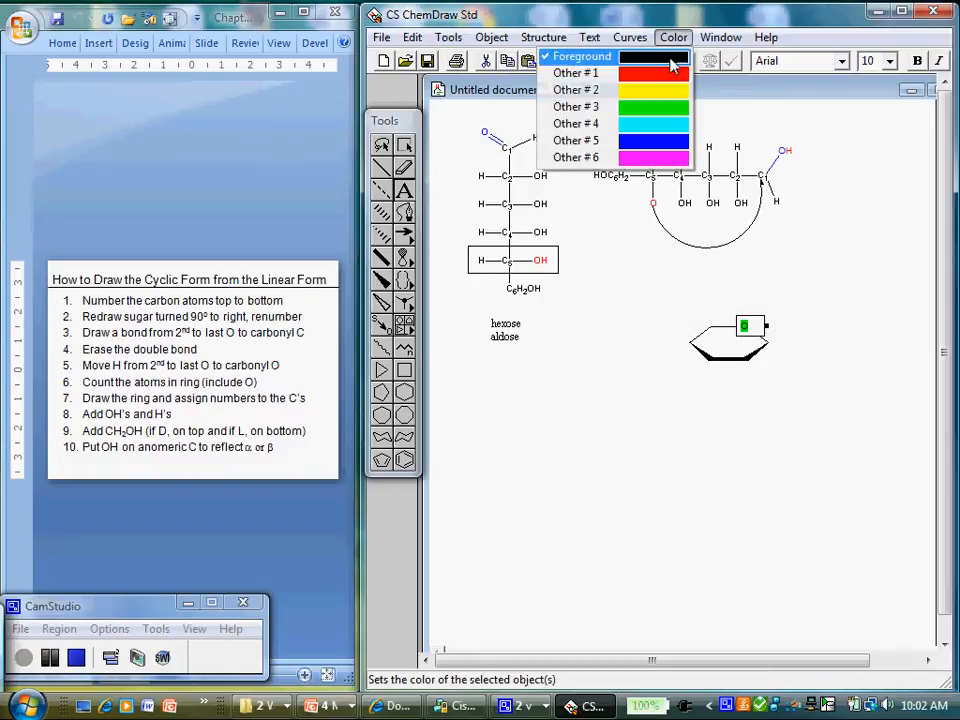
click(580, 56)
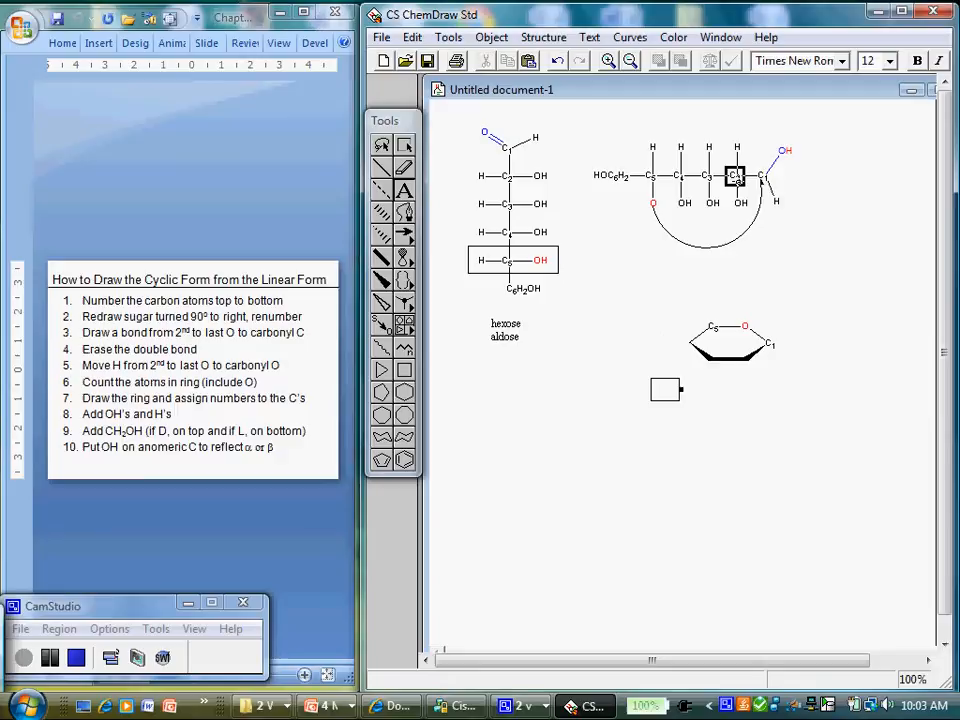
click(678, 176)
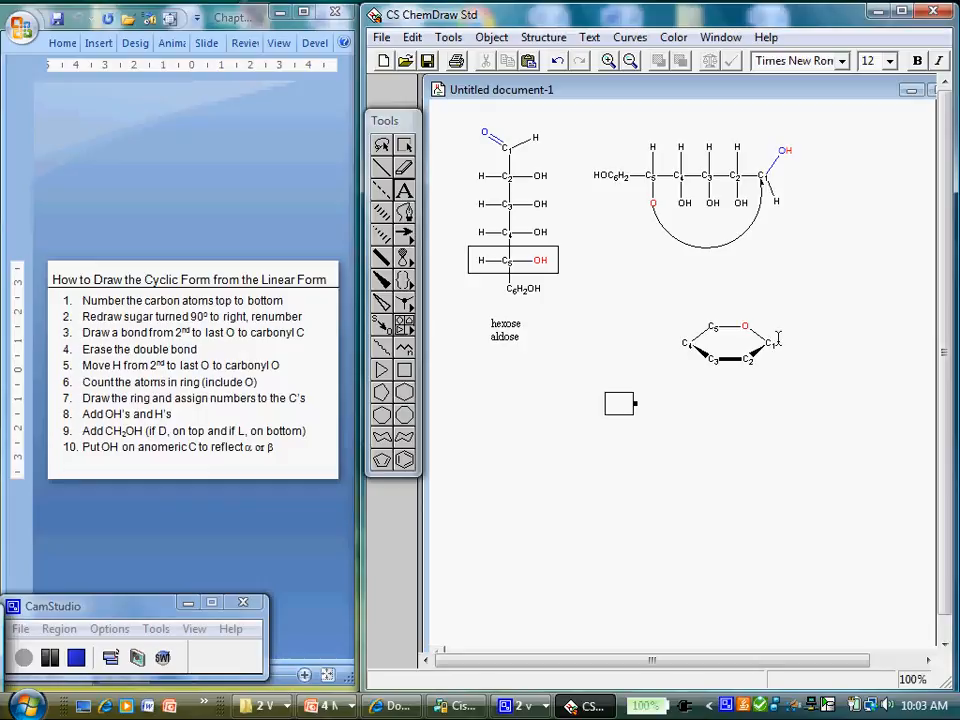
Step: Draw short vertical substituent bonds up and down from the ring carbons
click(744, 328)
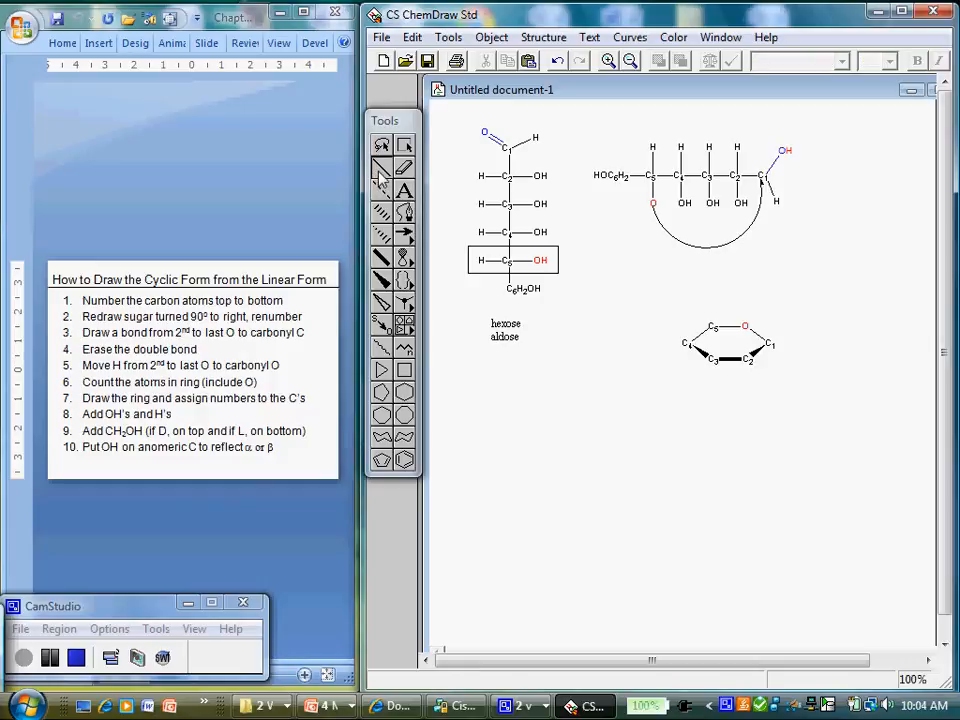
mouse_move(744, 160)
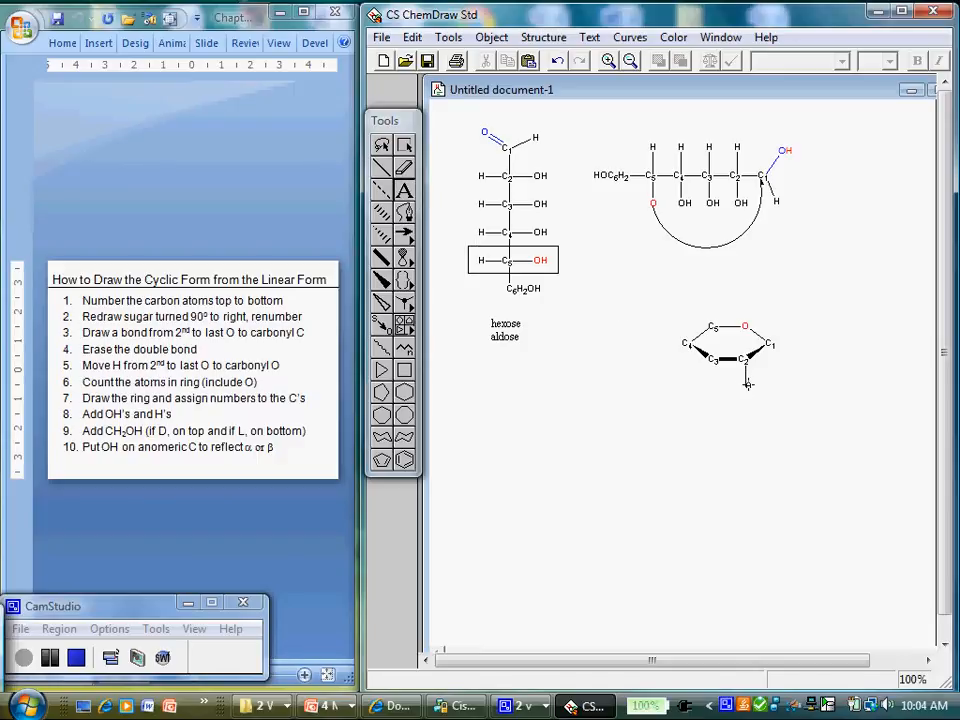
click(748, 388)
text(OH)
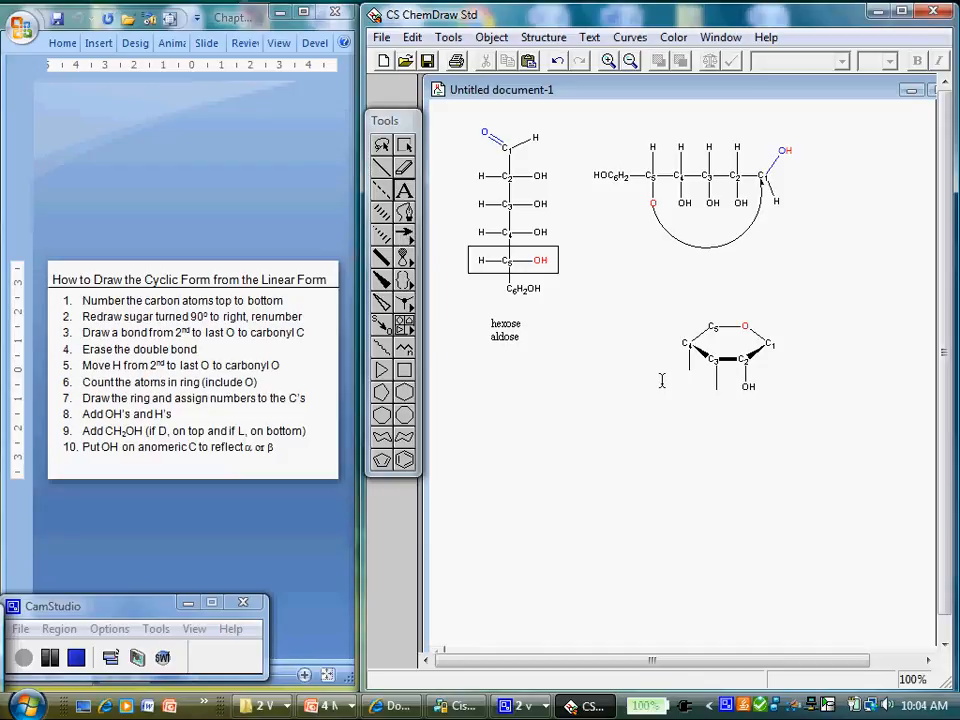
click(720, 390)
text(OH)
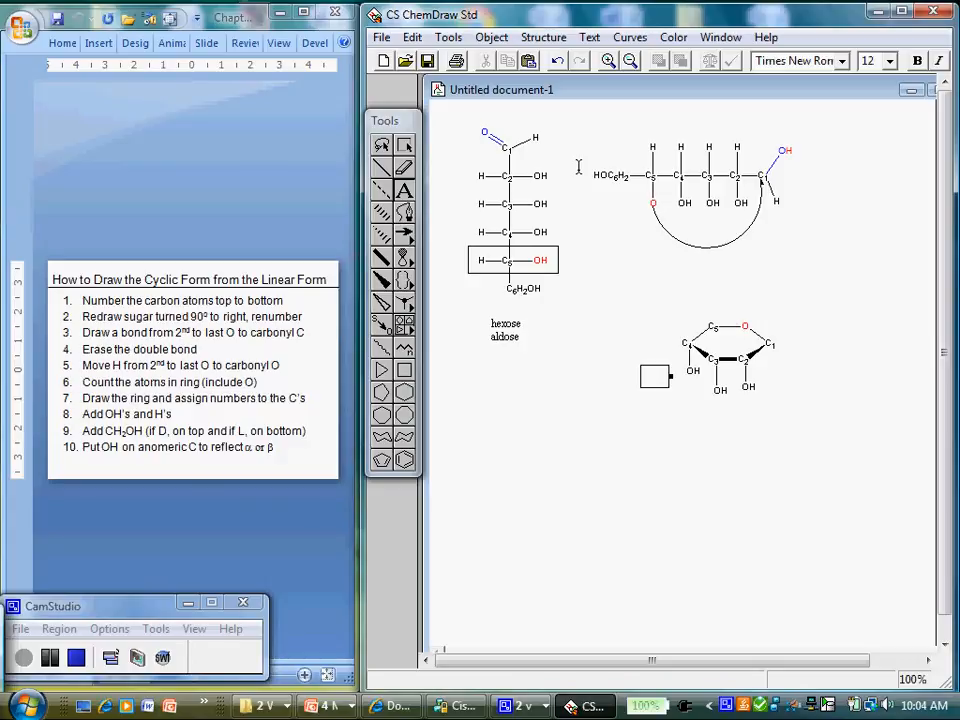
mouse_move(616, 264)
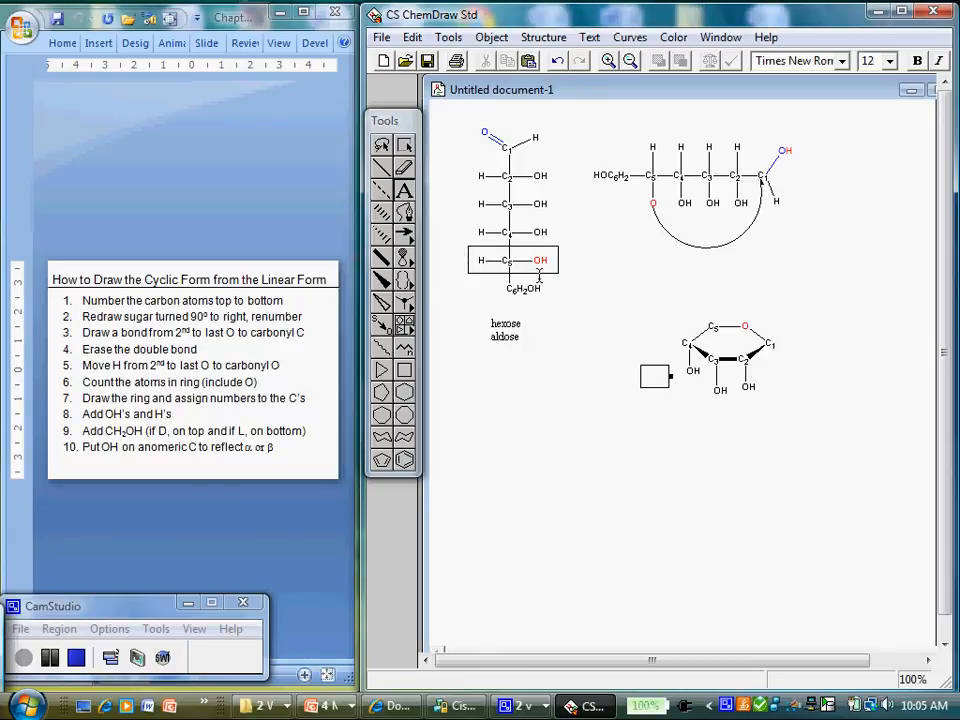
mouse_move(420, 224)
text(D)
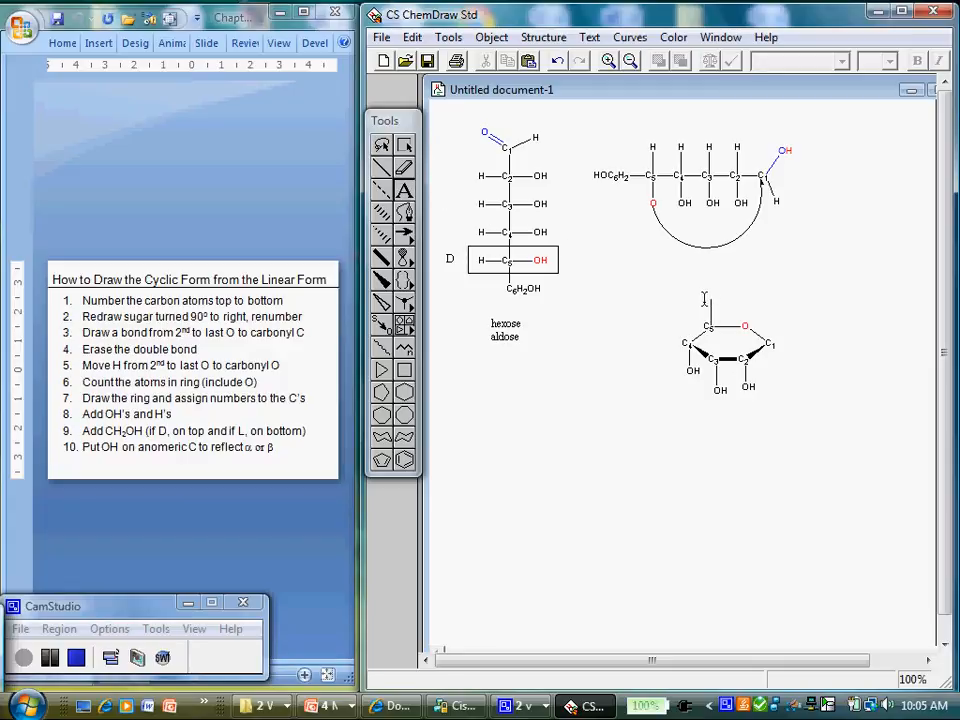
Step: Label the ring substituents OH with CH2OH on top and add D beside the boxed chain carbon
click(710, 298)
text(C6H2OH)
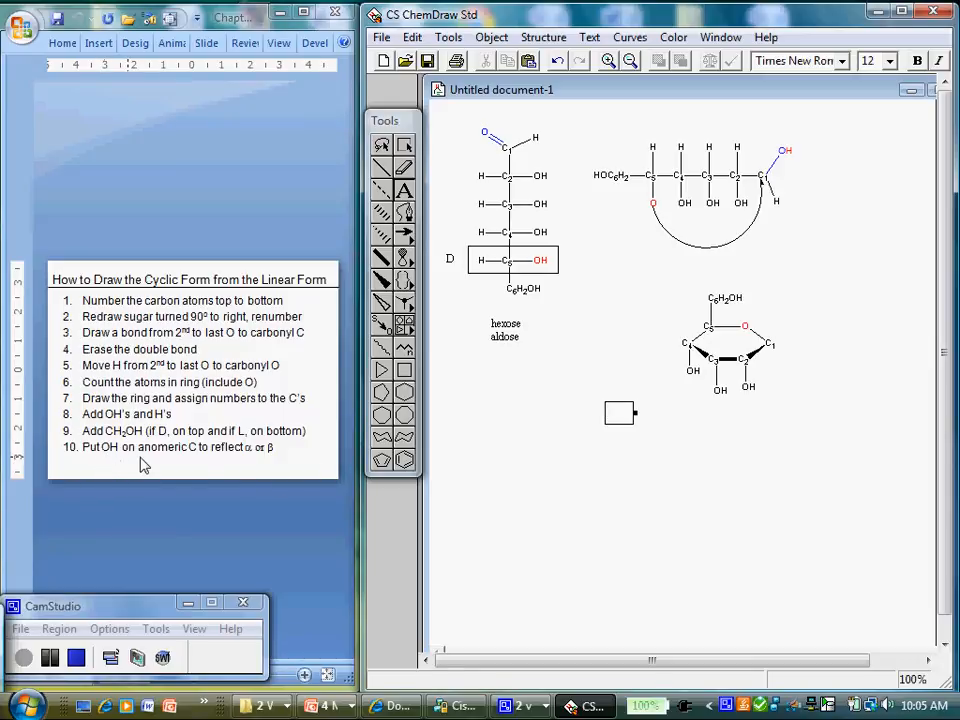
mouse_move(288, 464)
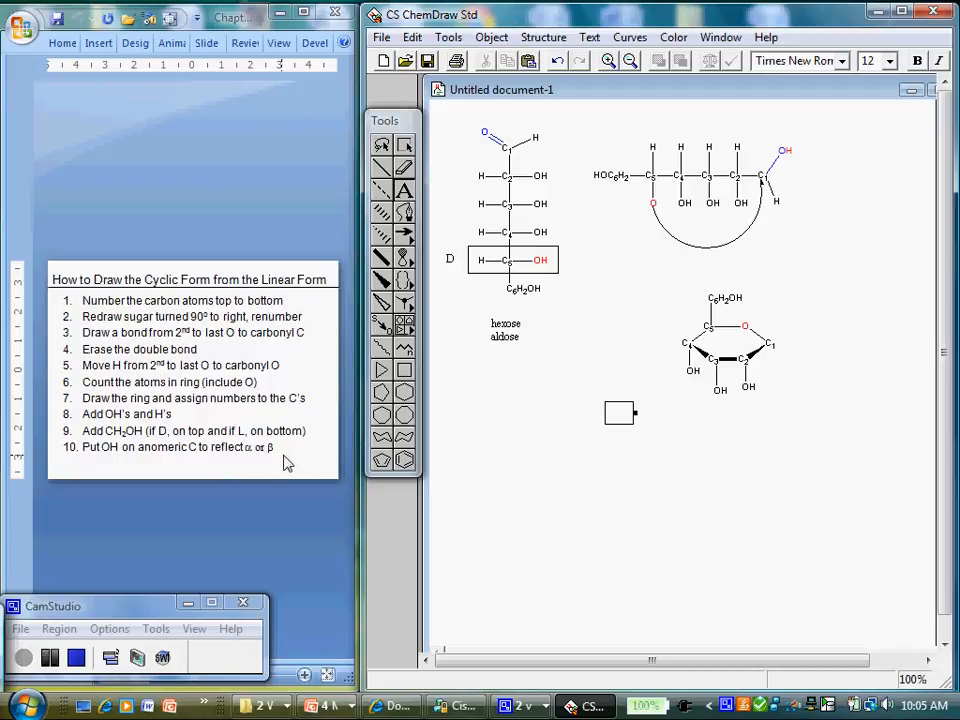
mouse_move(528, 444)
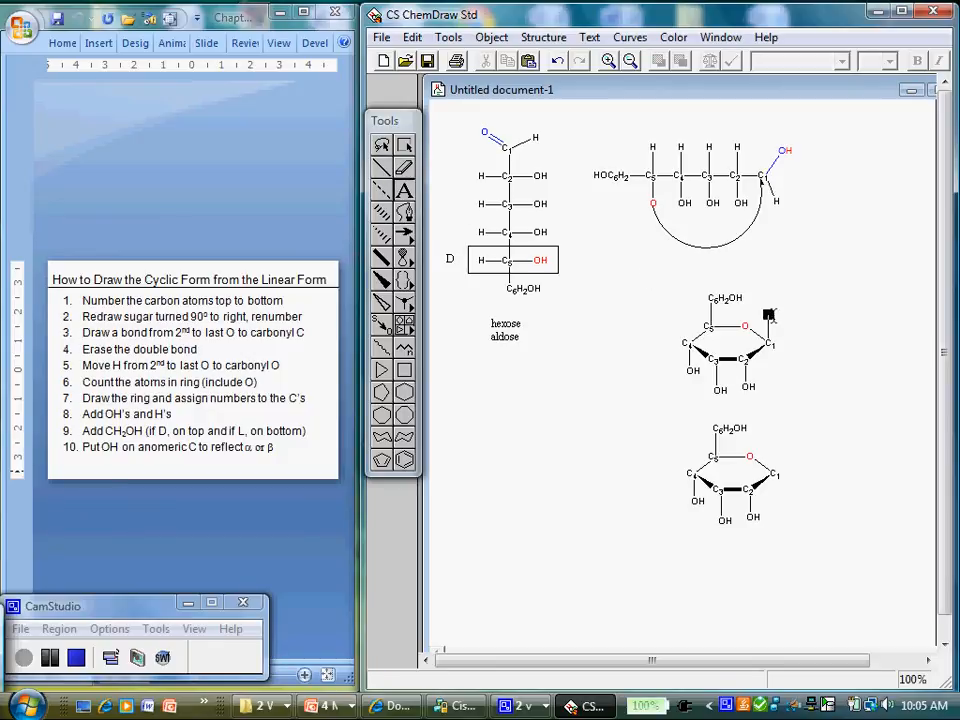
Step: Duplicate the substituted ring below and begin relabelling its anomeric carbon for the other anomer
click(770, 316)
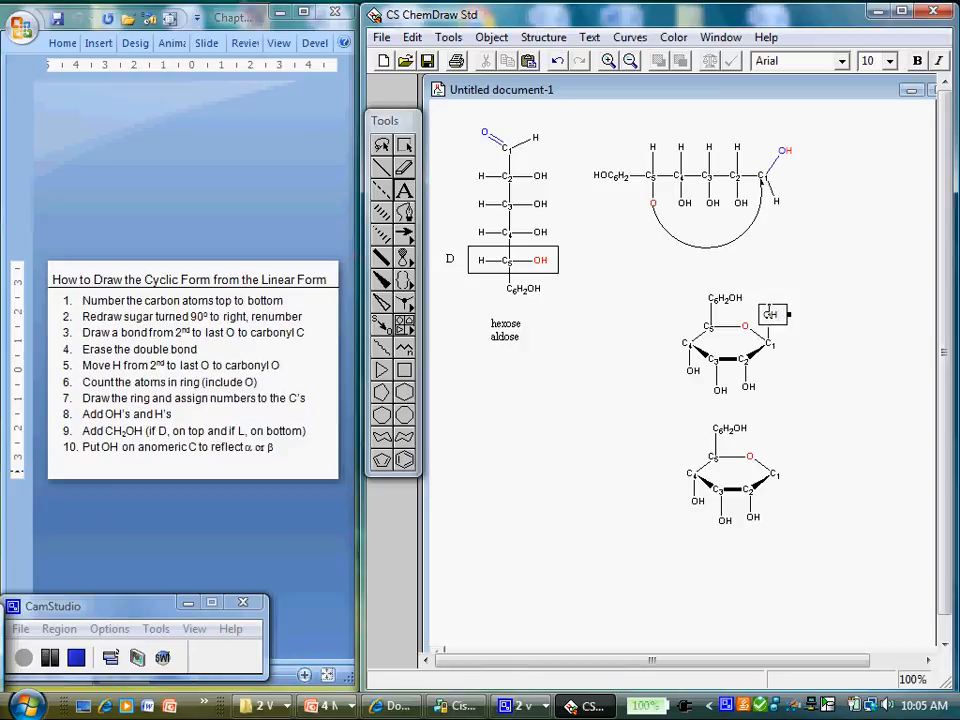